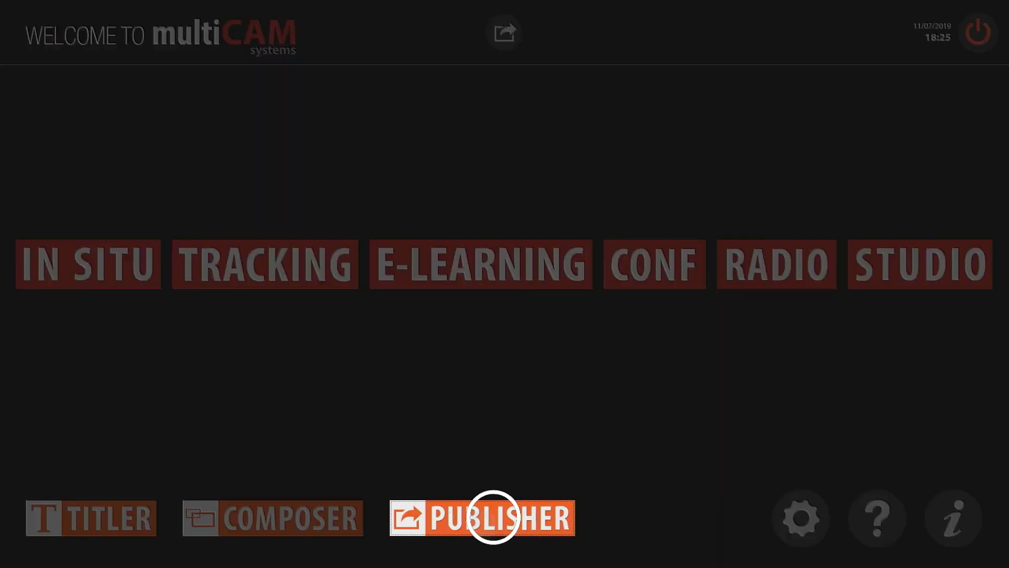
# Open the Publisher module and start publishing video 2019-07-11_164846
pyautogui.click(482, 517)
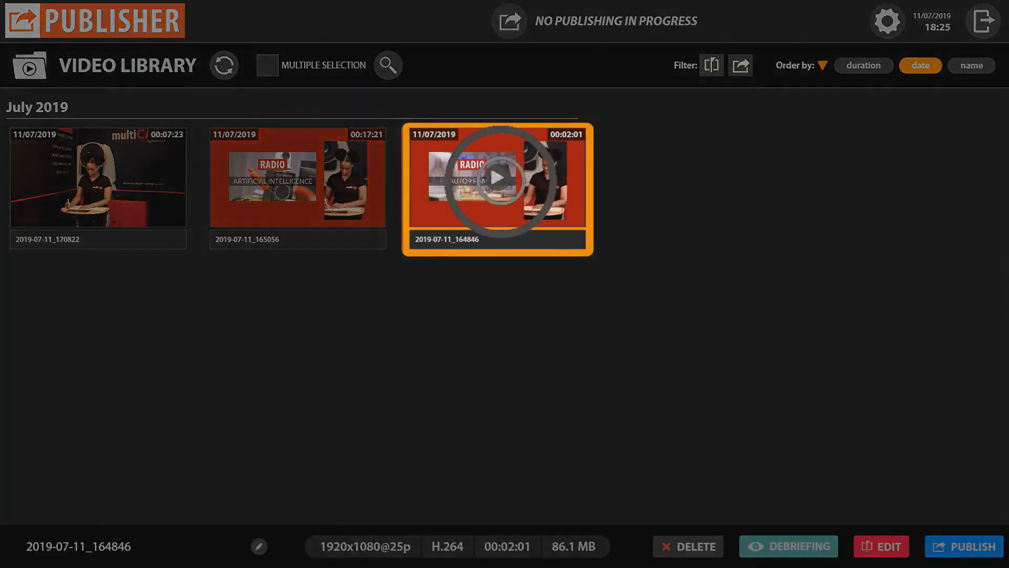
pyautogui.click(962, 545)
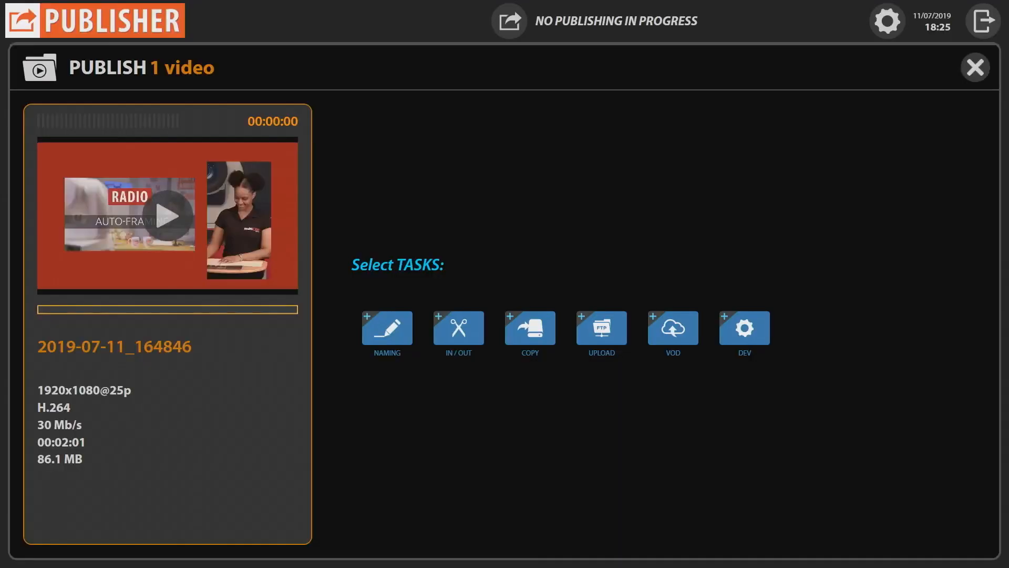
# Add a NAMING task set to 'Always ask me' and an IN/OUT task with intro, trim and outro
pyautogui.click(385, 330)
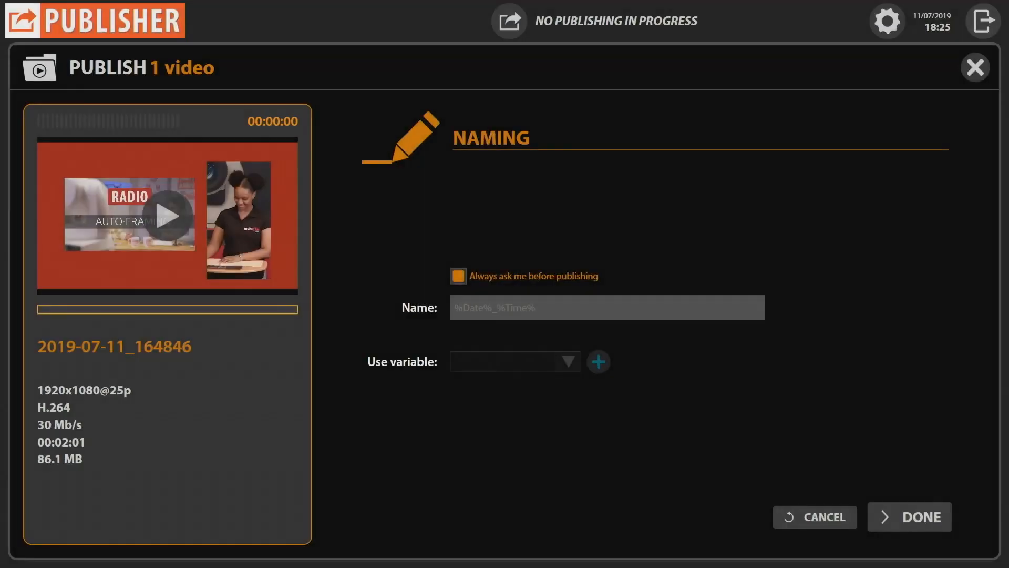
pyautogui.click(909, 517)
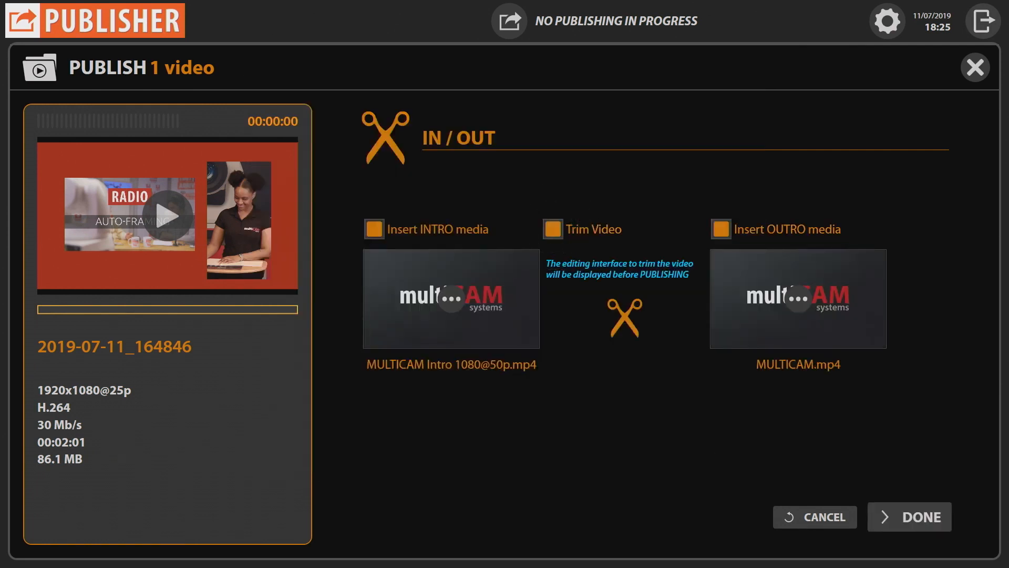
pyautogui.click(909, 516)
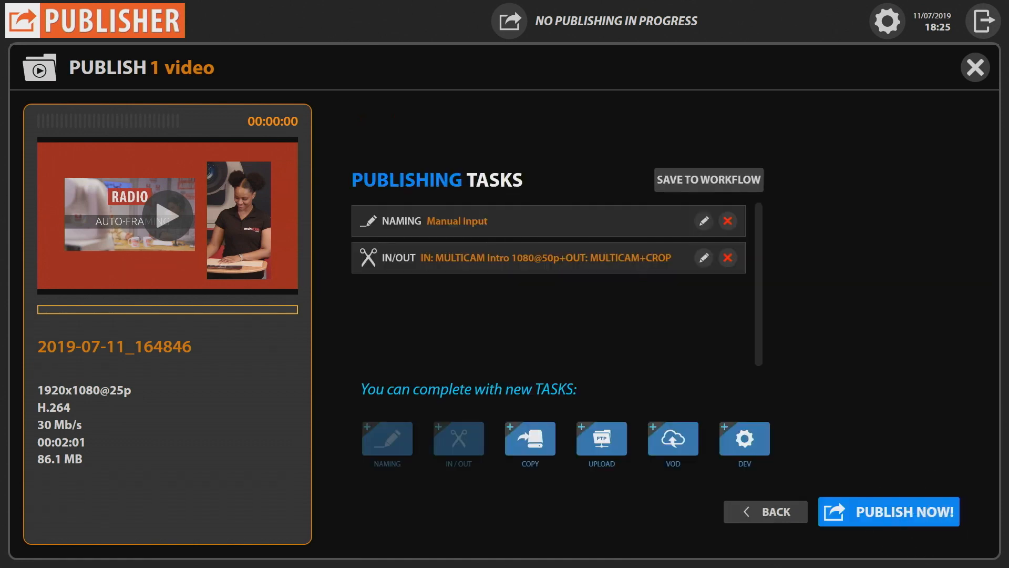
# Add a VOD task with YouTube and Facebook chosen as platforms
pyautogui.click(673, 439)
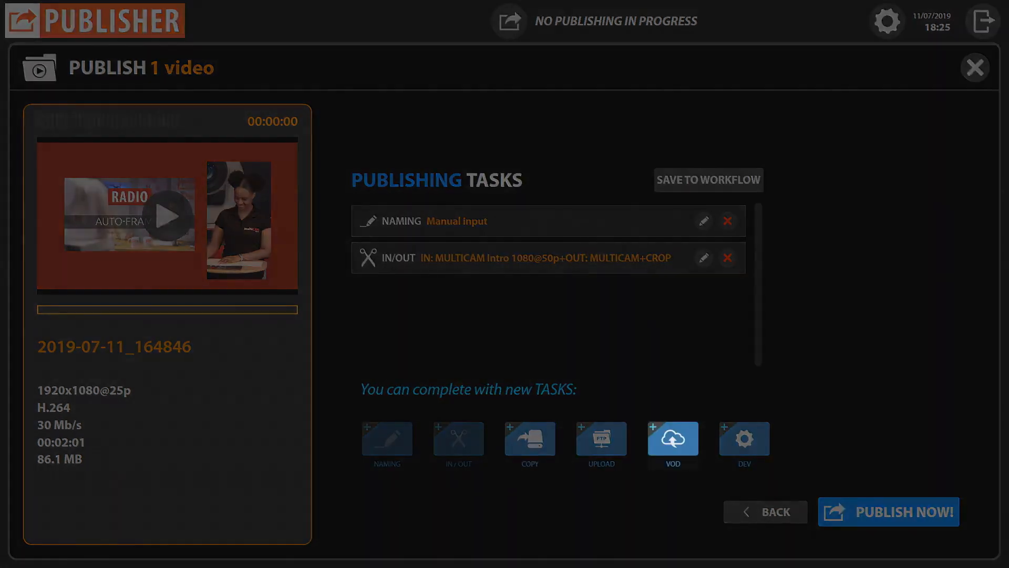
pyautogui.click(673, 441)
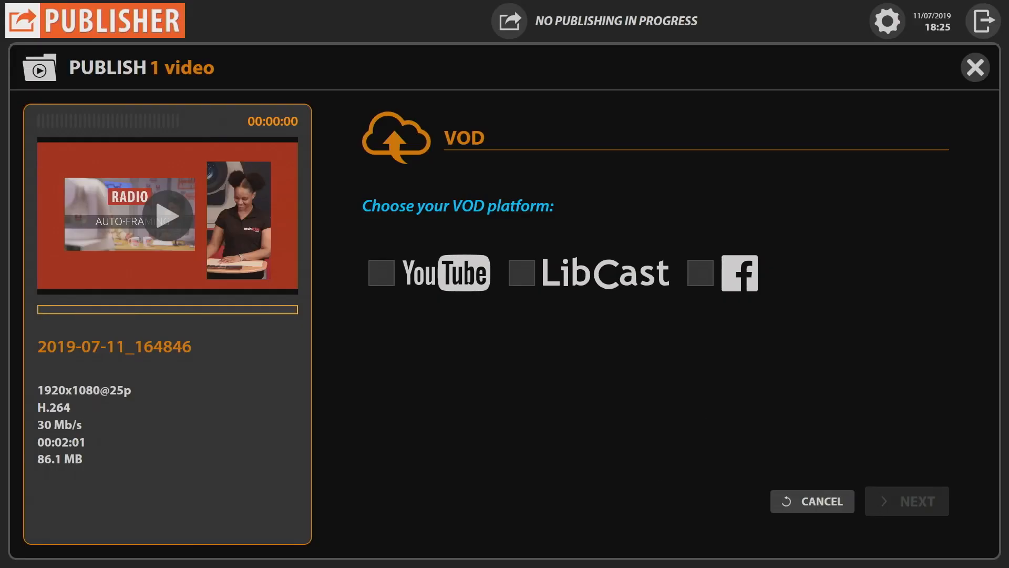
pyautogui.click(381, 272)
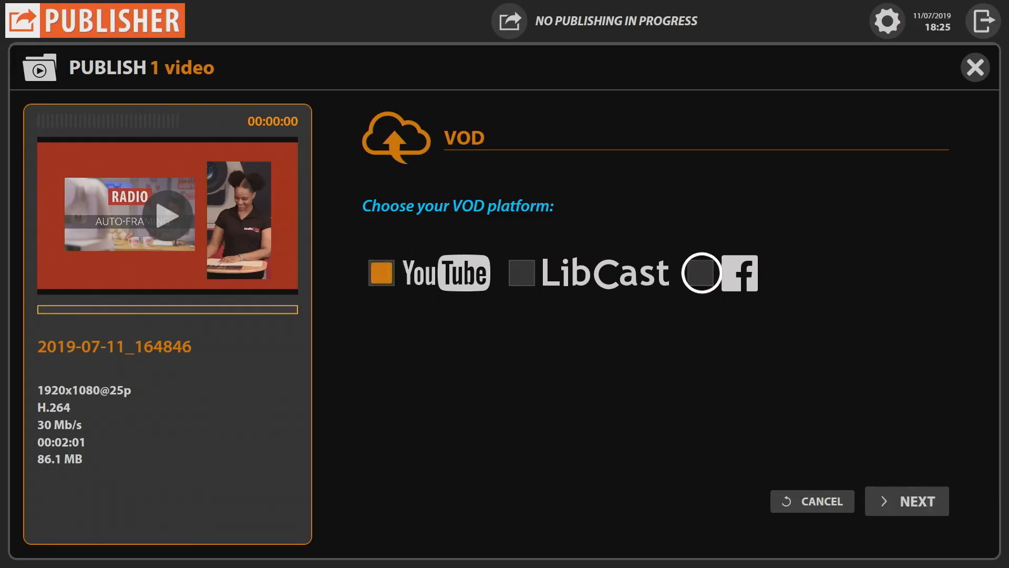
pyautogui.click(906, 501)
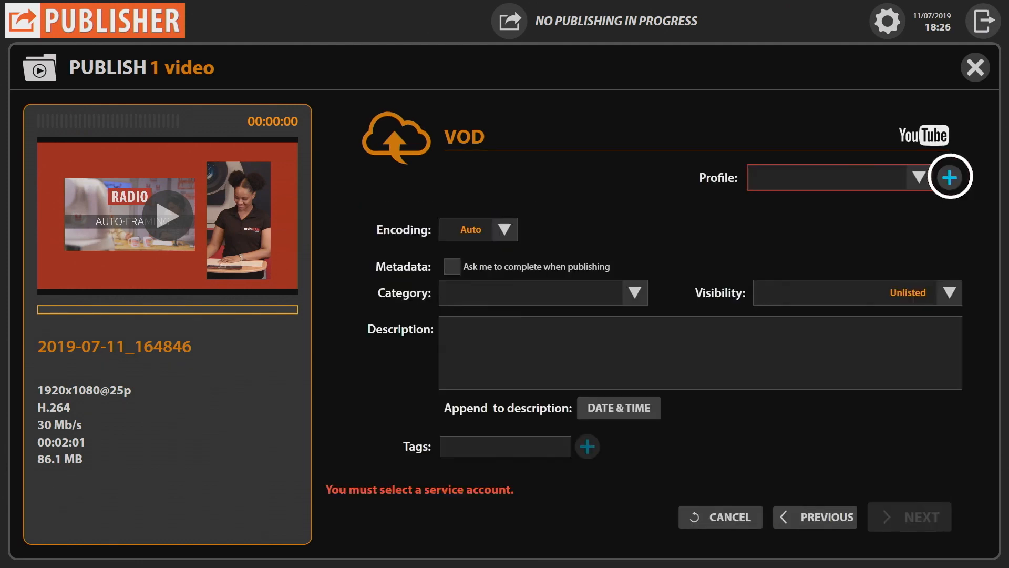
# Create the YouTube profile 'Multicam systems' and authorize the company brand account
pyautogui.click(949, 177)
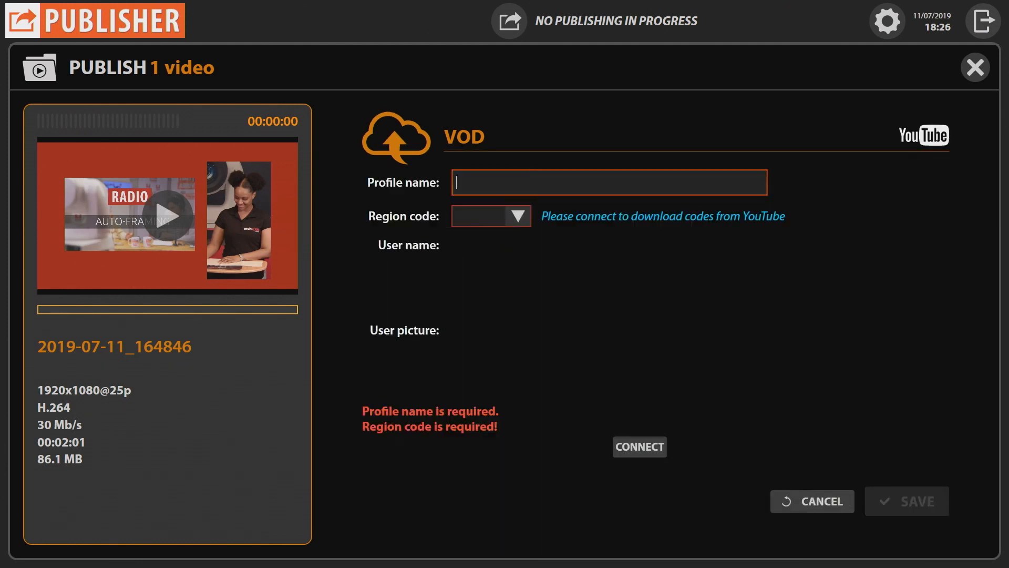
pyautogui.write('Multicam systems')
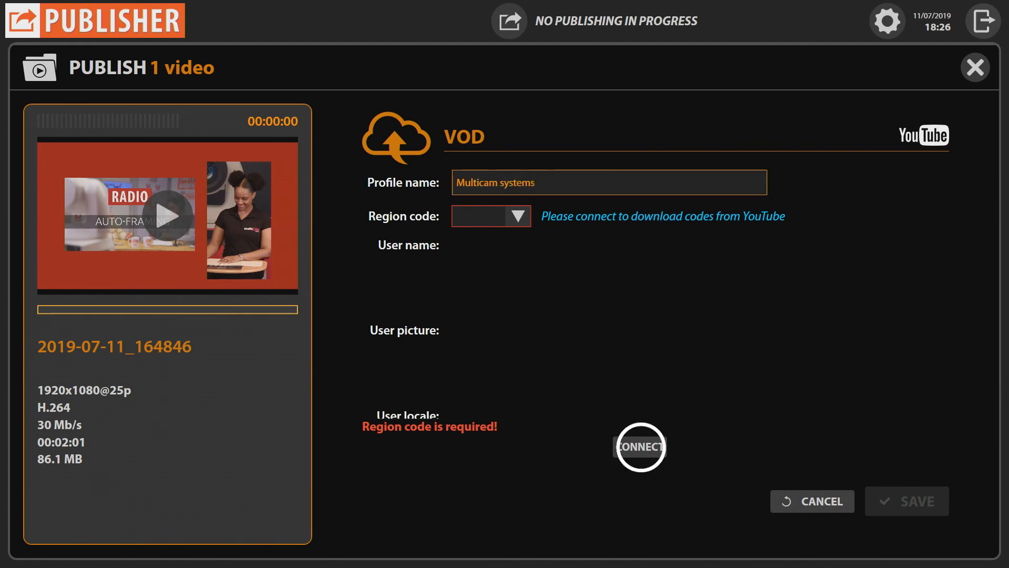
pyautogui.click(640, 447)
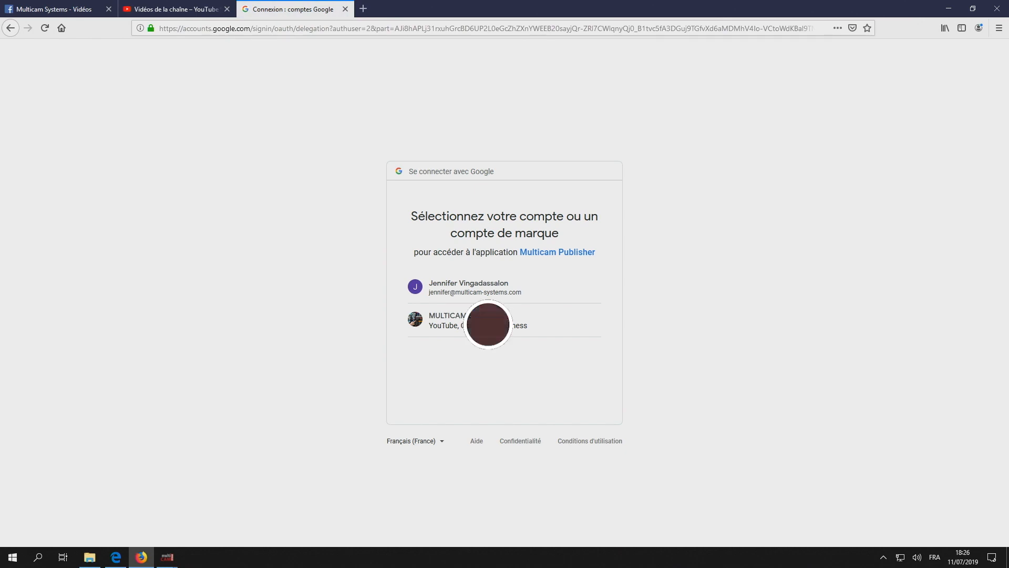
pyautogui.click(477, 320)
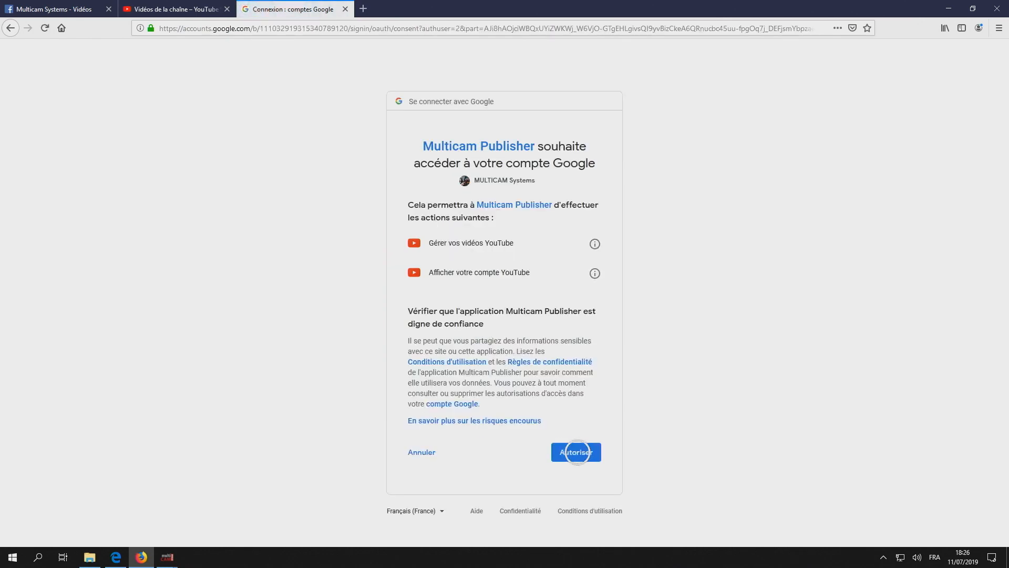
pyautogui.click(574, 452)
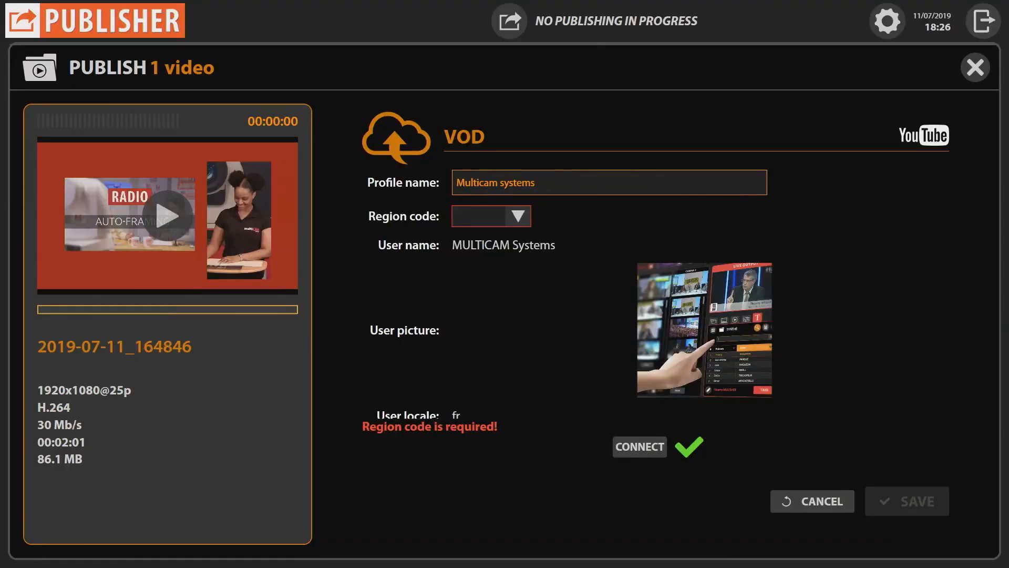
# Save the YouTube profile with region France and set the category to People et blogs
pyautogui.click(517, 216)
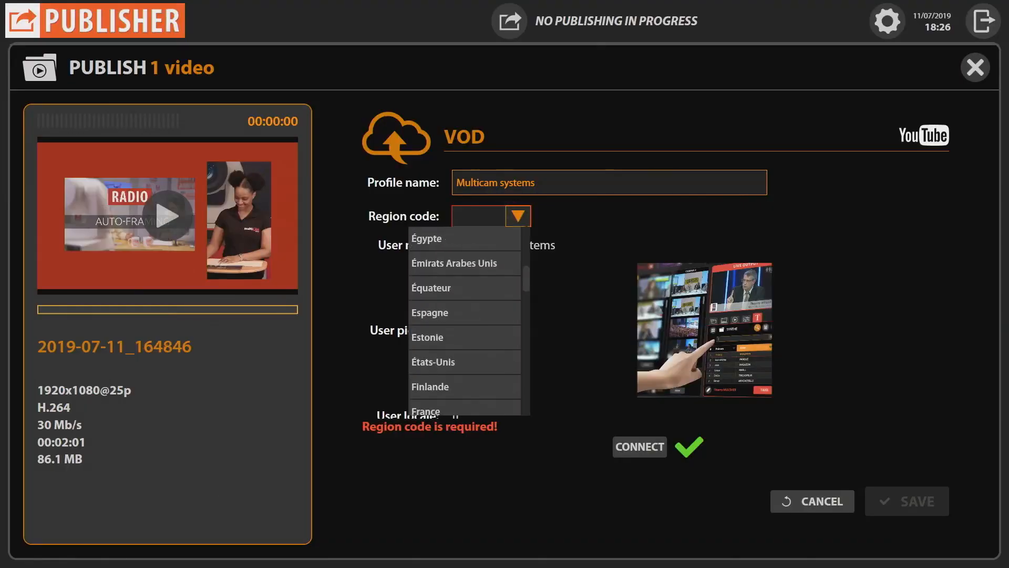
pyautogui.click(425, 411)
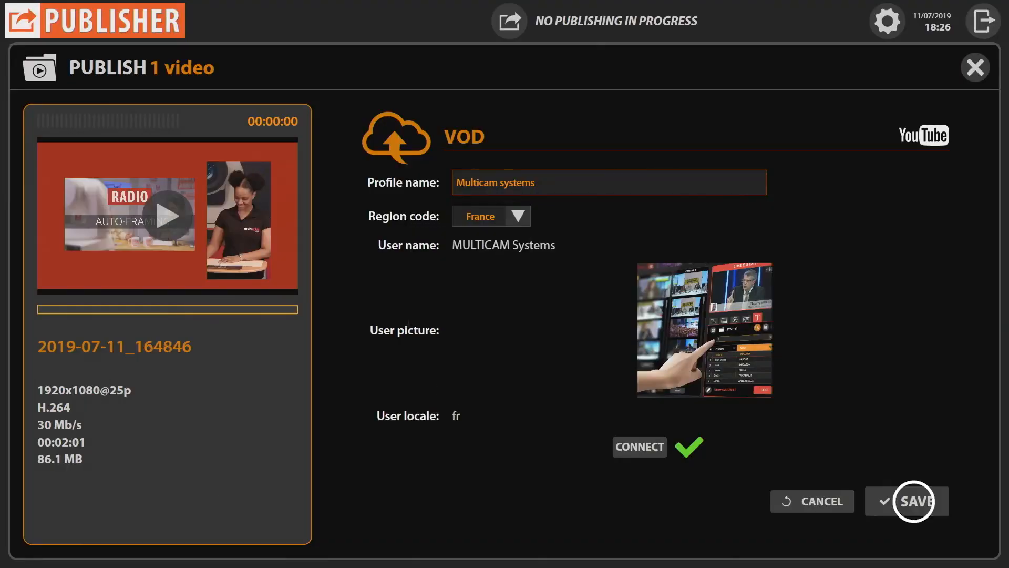
pyautogui.click(924, 501)
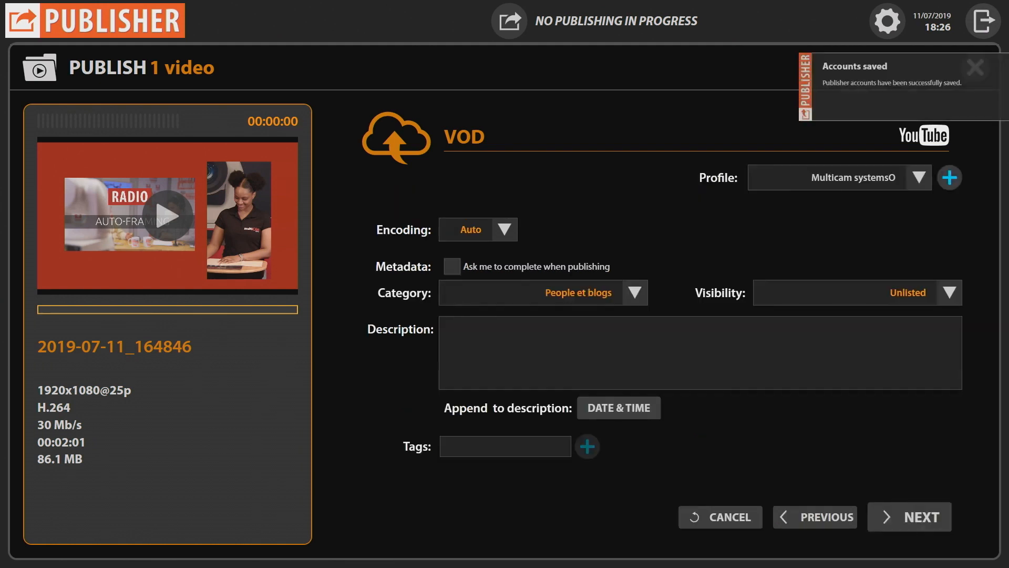
pyautogui.click(634, 293)
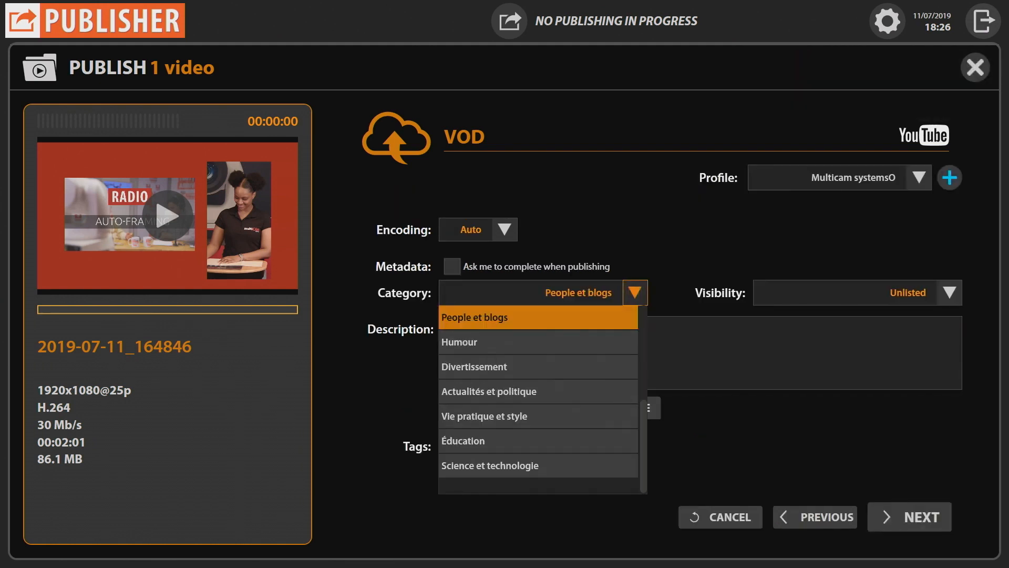
pyautogui.click(490, 464)
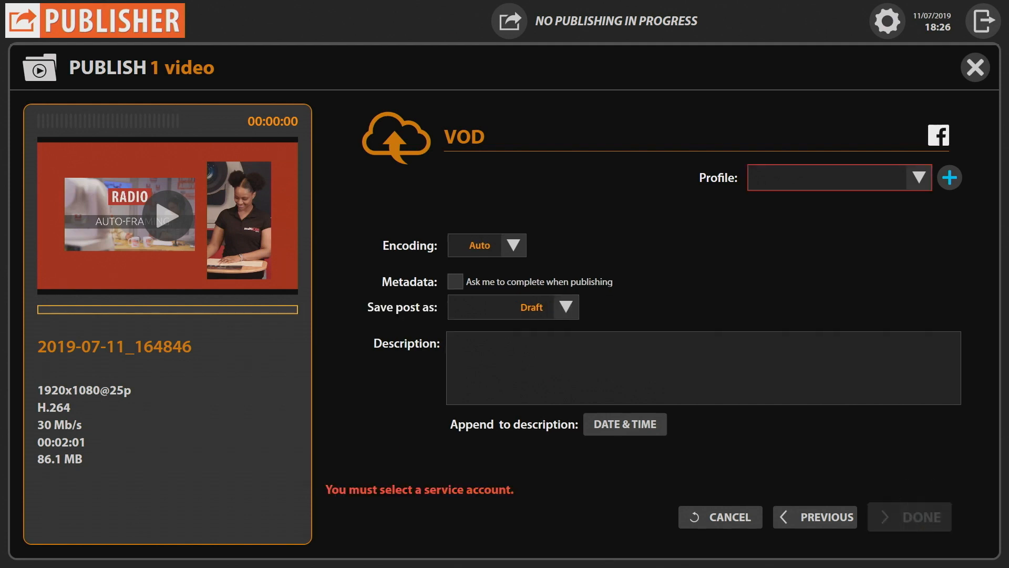
# Create and save the Facebook profile 'multicam systems', then finish the Facebook settings
pyautogui.click(948, 177)
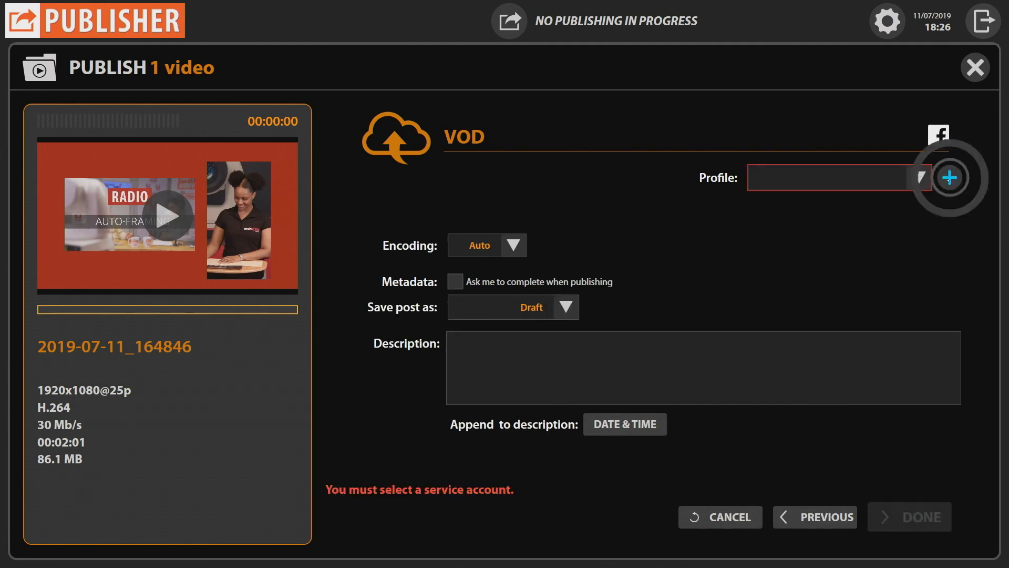
pyautogui.click(948, 177)
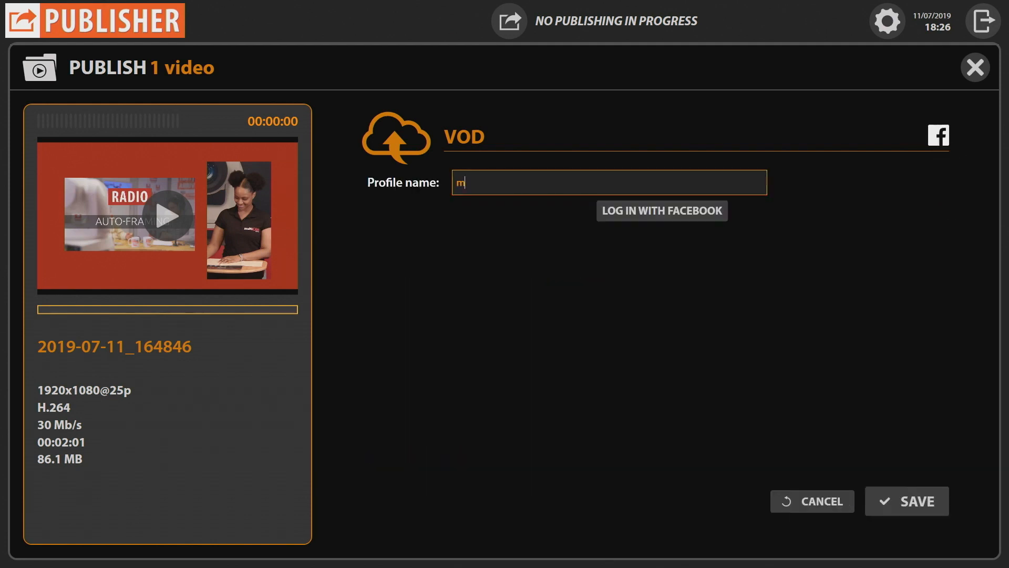
pyautogui.click(906, 501)
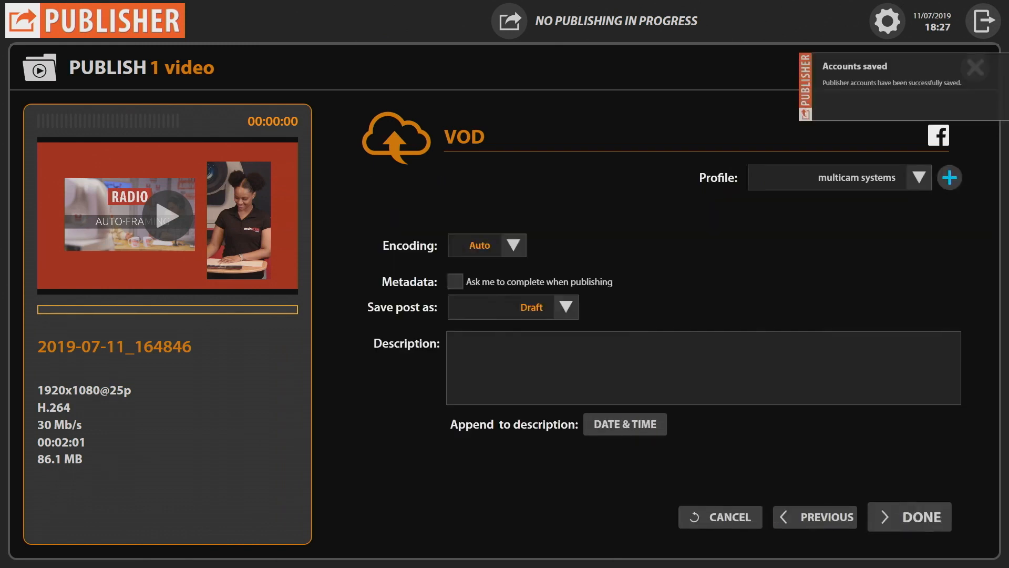
pyautogui.click(976, 66)
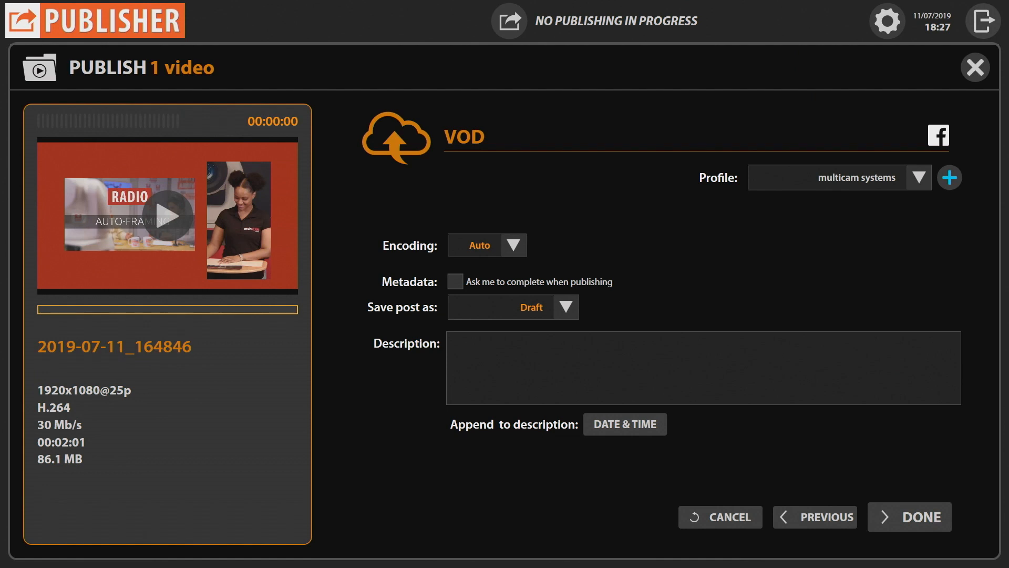
pyautogui.click(917, 516)
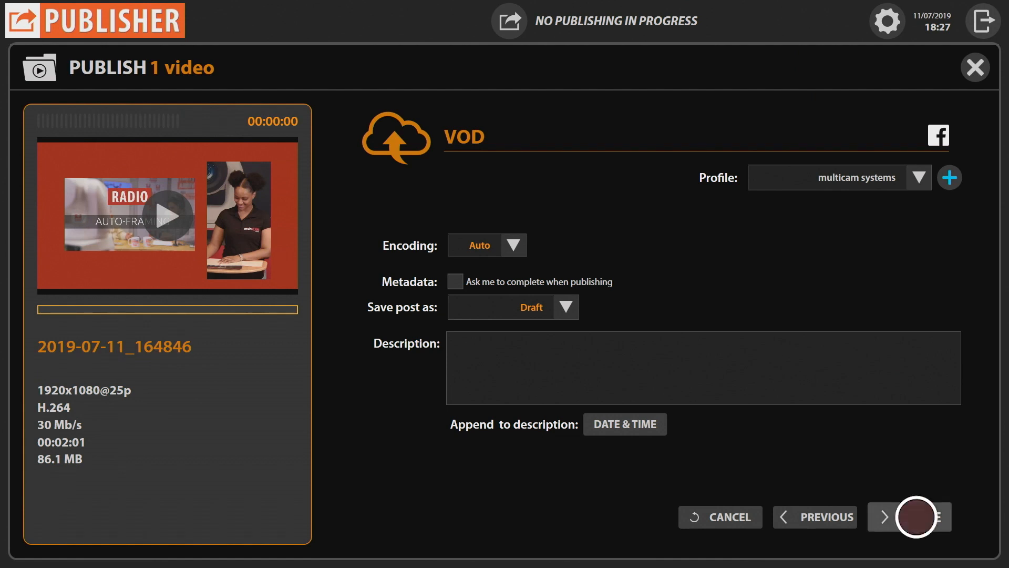
pyautogui.click(909, 516)
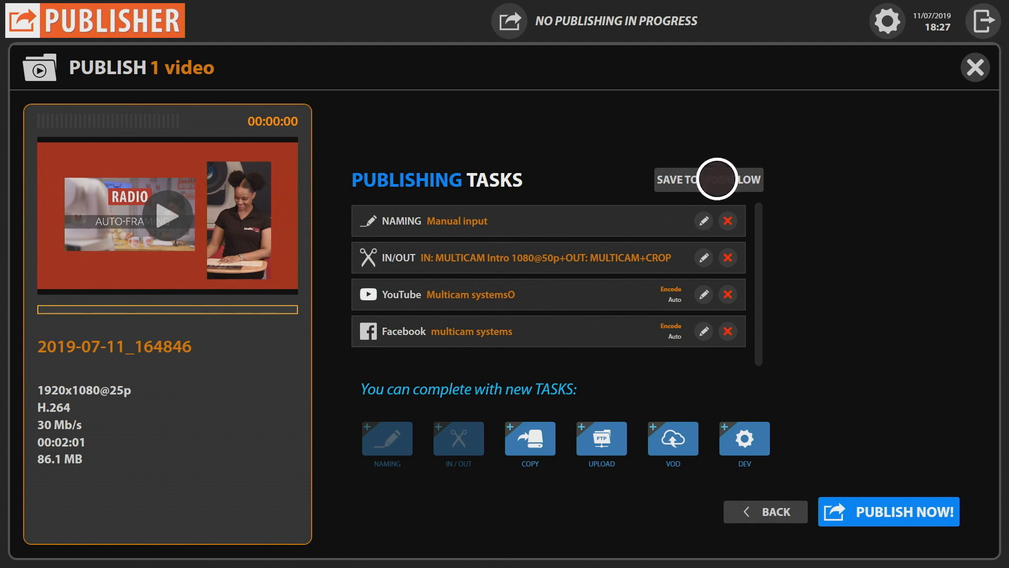
# Save the tasks as the MULTICAM workflow, then confirm the video name and intro/outro trim
pyautogui.click(708, 180)
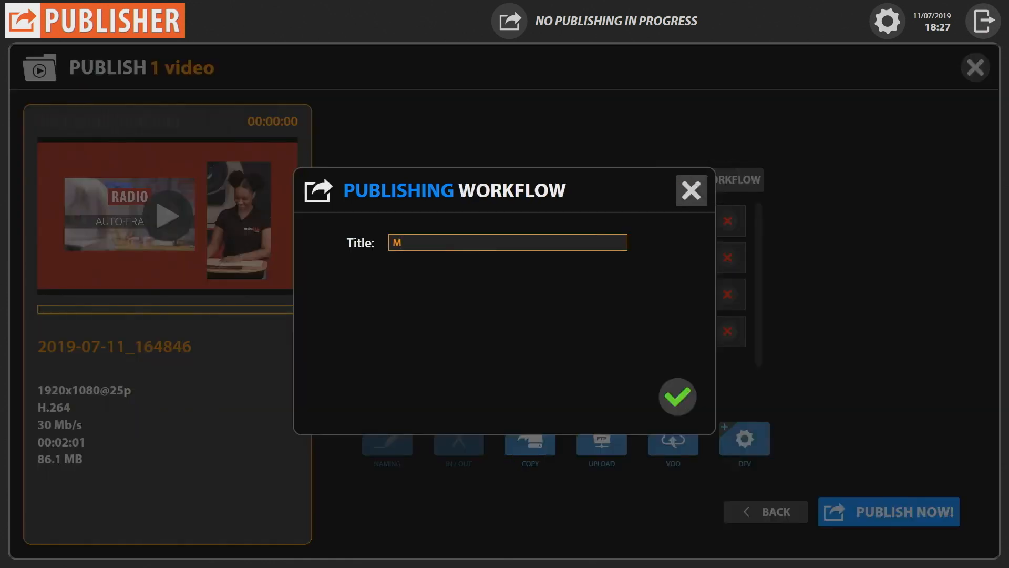
pyautogui.write('ULTICAM')
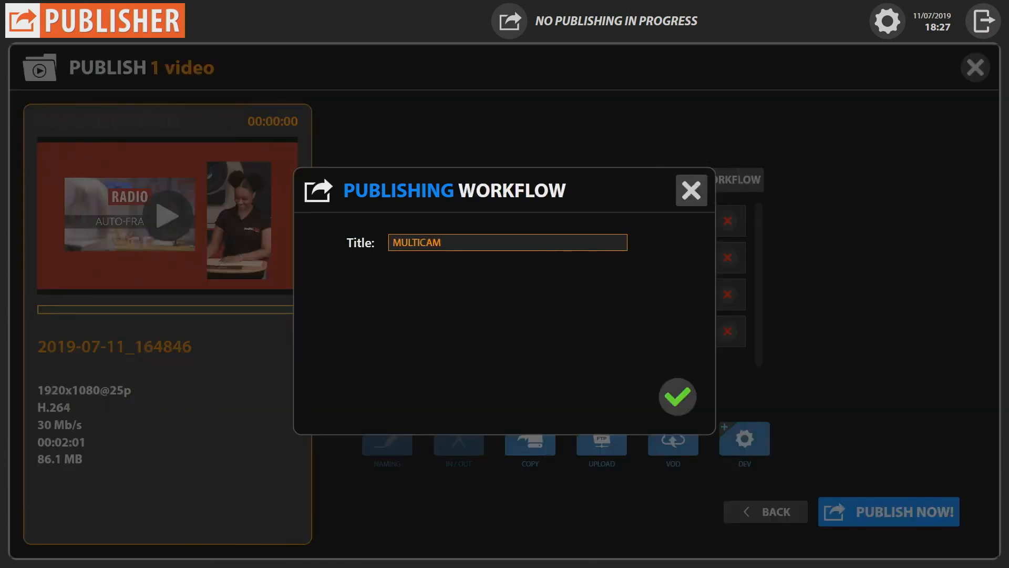
pyautogui.click(677, 396)
pyautogui.write('M')
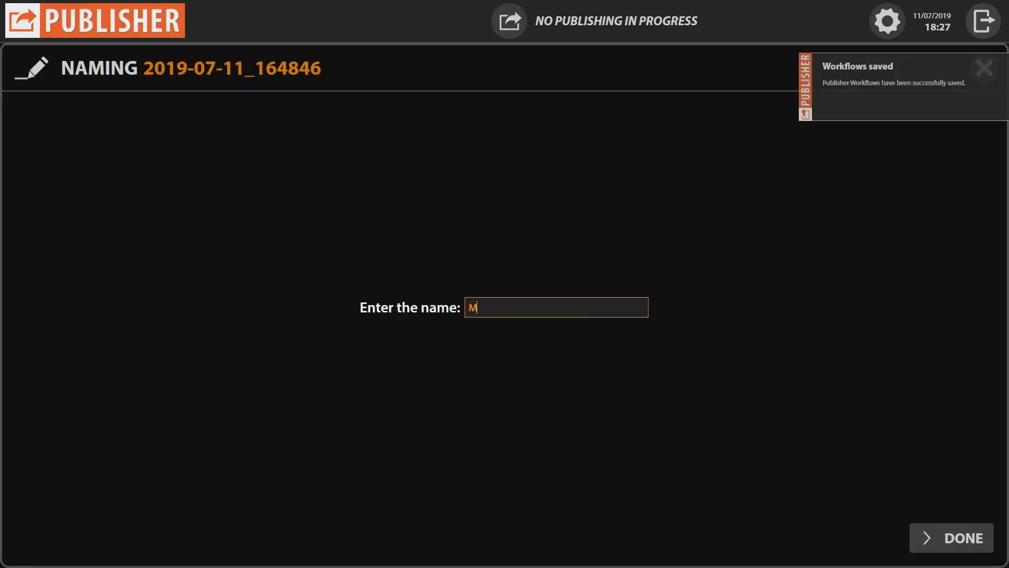
pyautogui.click(951, 537)
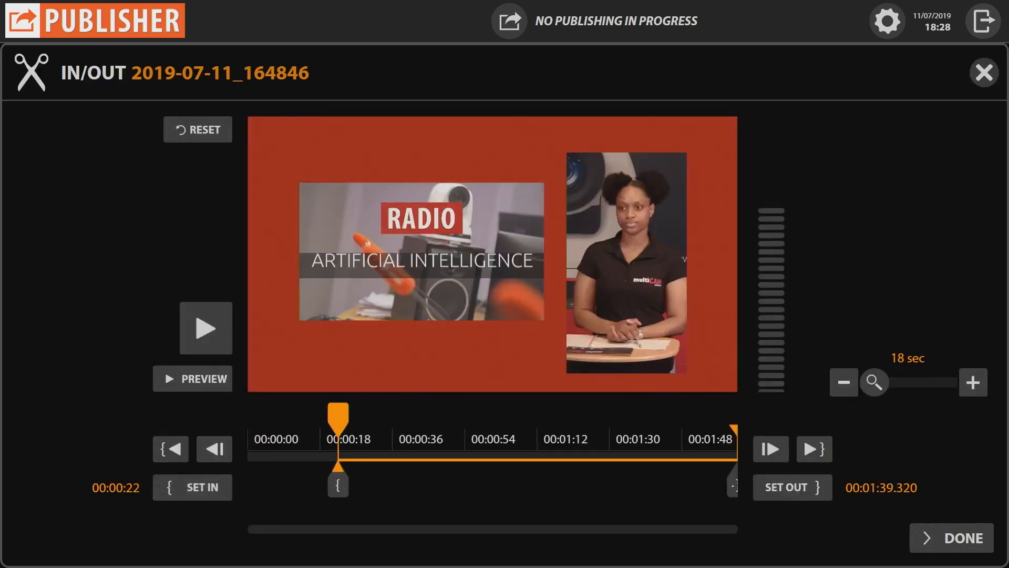
pyautogui.click(953, 538)
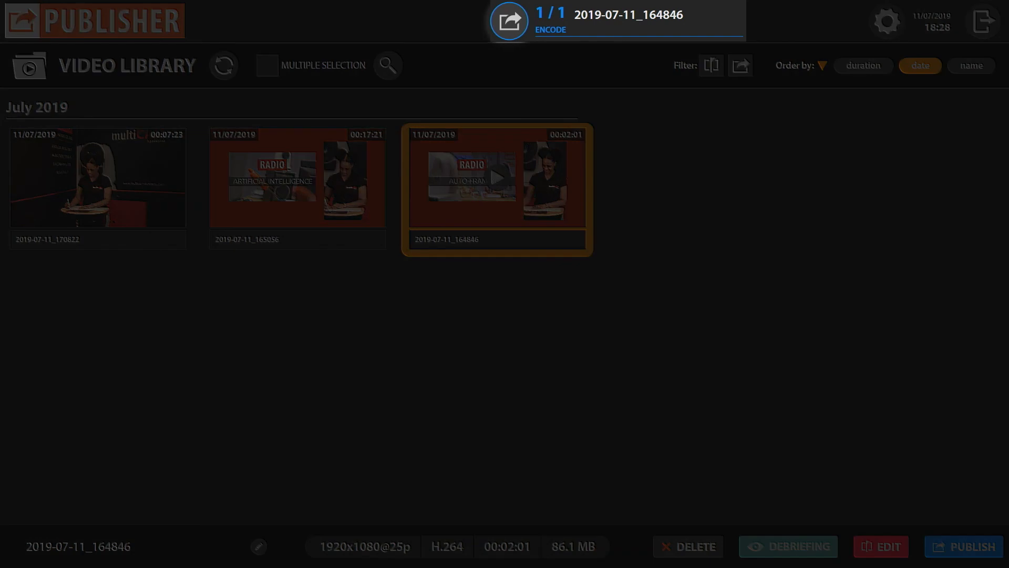
pyautogui.click(508, 21)
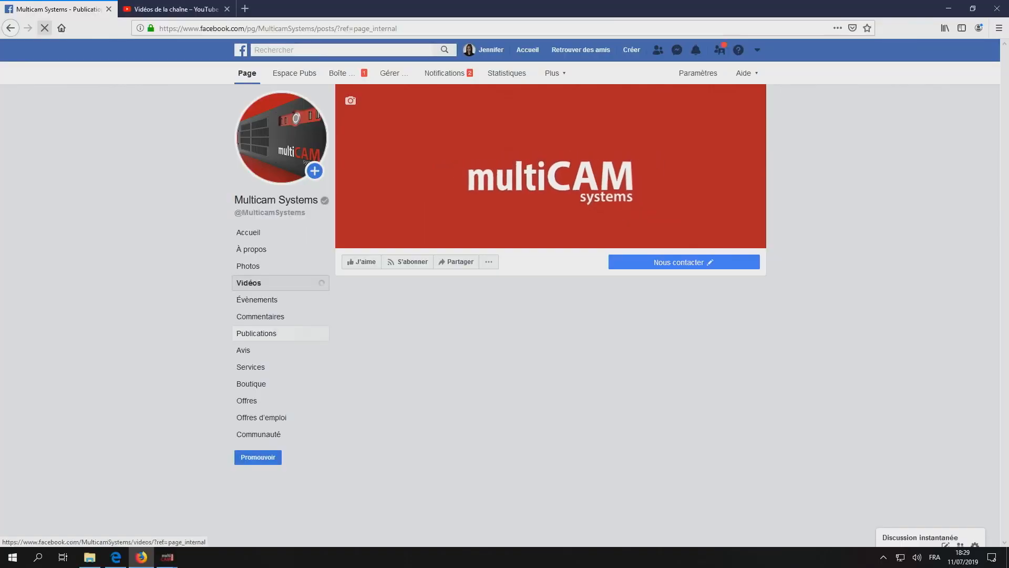
# On Facebook, open the newly published video from the page's Vidéos, then view YouTube Studio
pyautogui.click(249, 283)
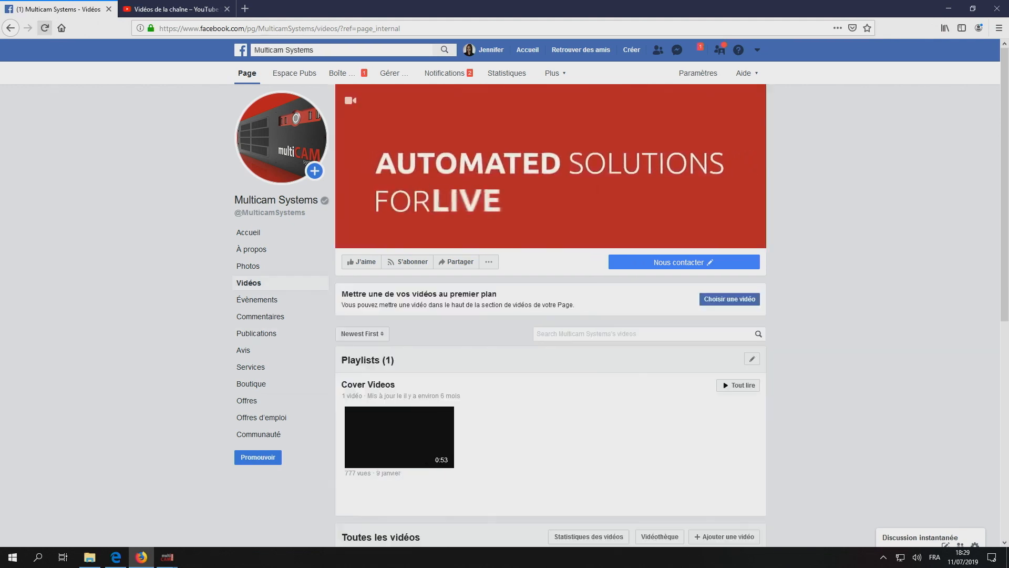
pyautogui.scroll(-3)
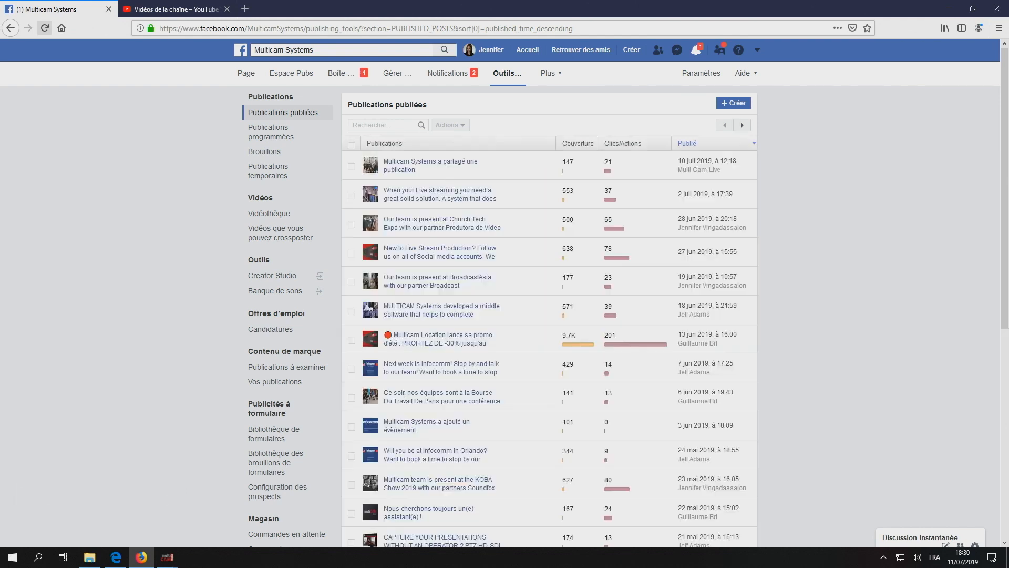
pyautogui.click(264, 151)
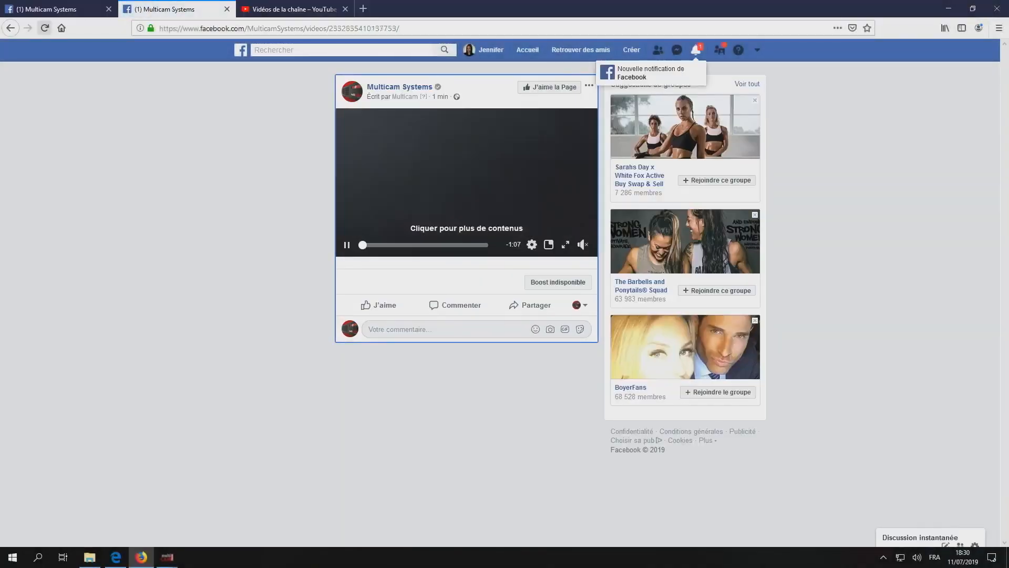
pyautogui.click(293, 9)
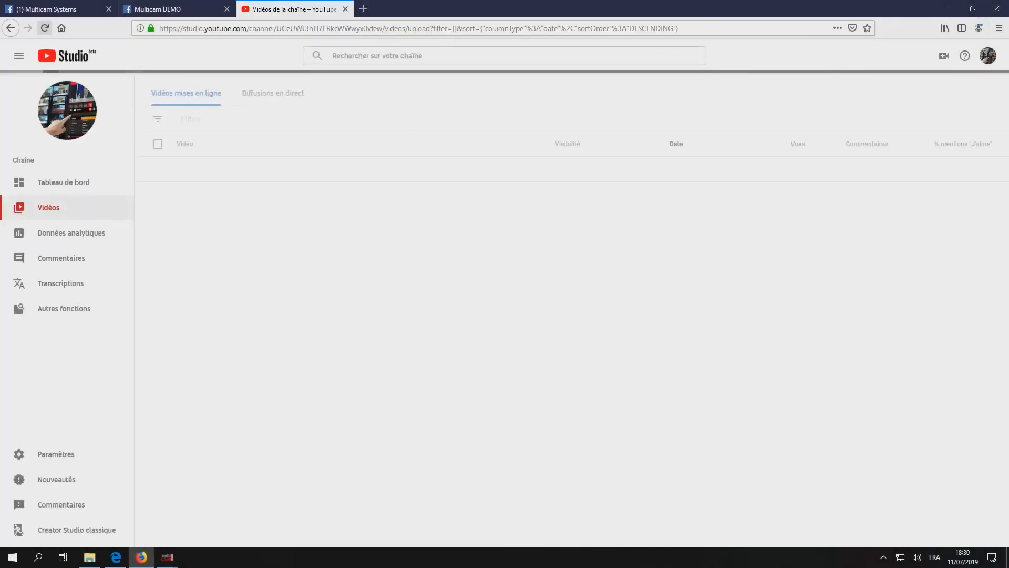